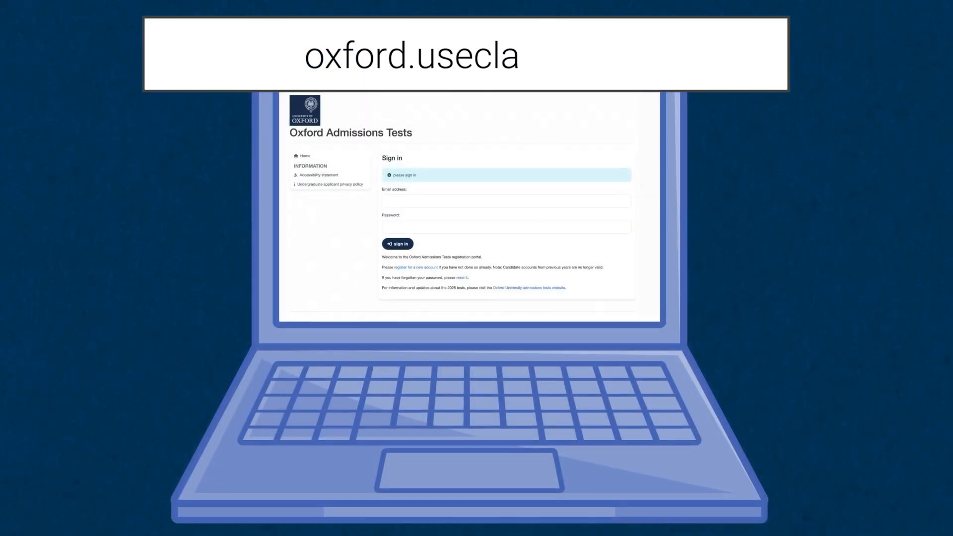
# Finish entering the oxford.useclarus.com address to reach the candidate sign-in page.
pyautogui.write('rus.com')
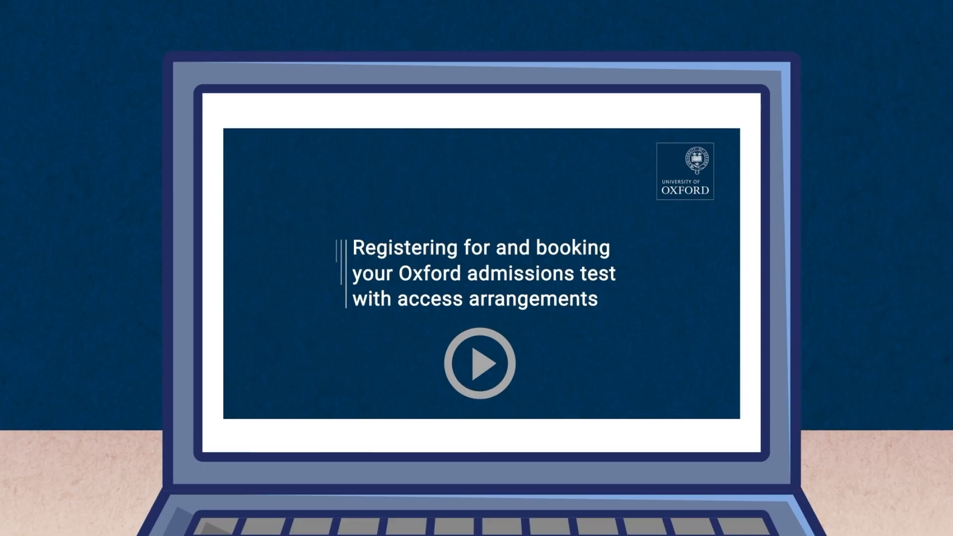
# Launch the TSA Practice Test from the test preparation and practice materials section.
pyautogui.click(479, 363)
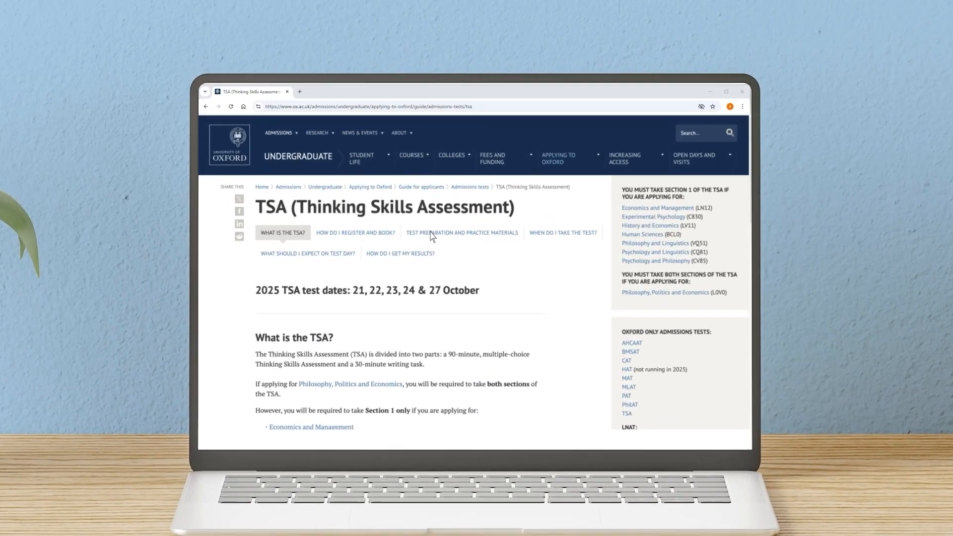
pyautogui.click(462, 233)
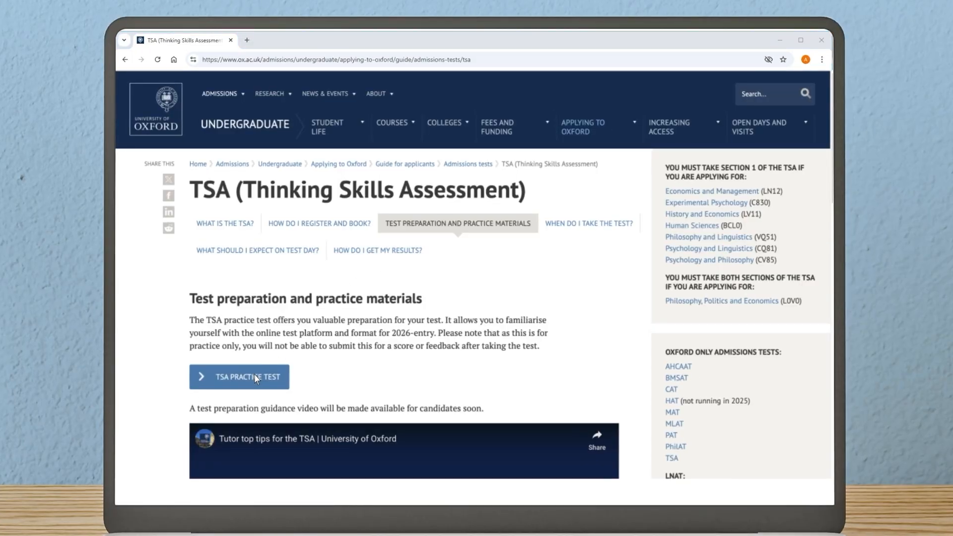
pyautogui.click(239, 377)
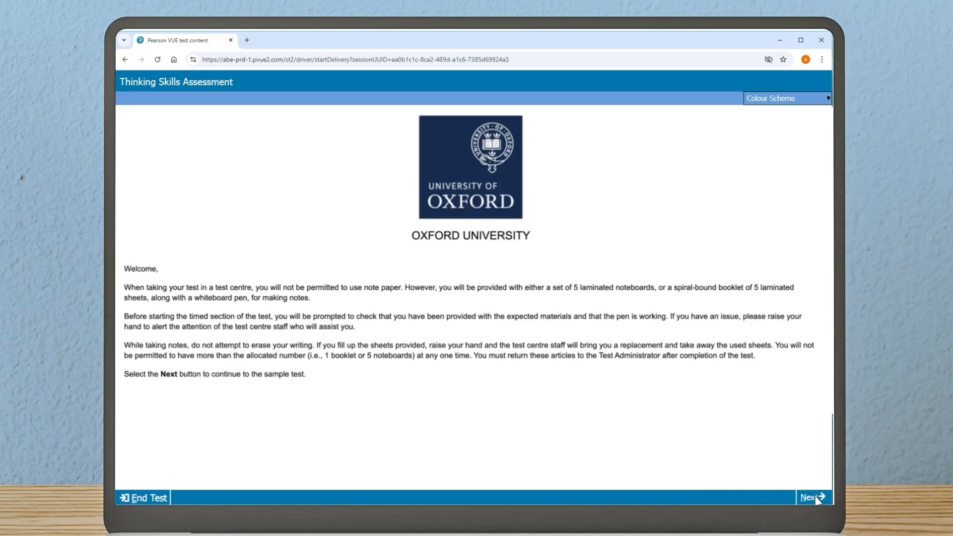
pyautogui.click(810, 498)
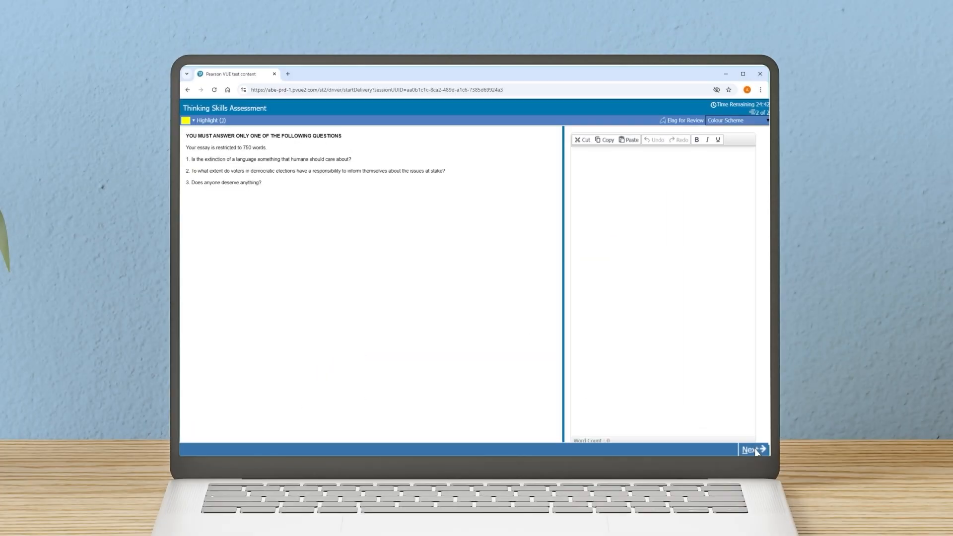
pyautogui.click(751, 449)
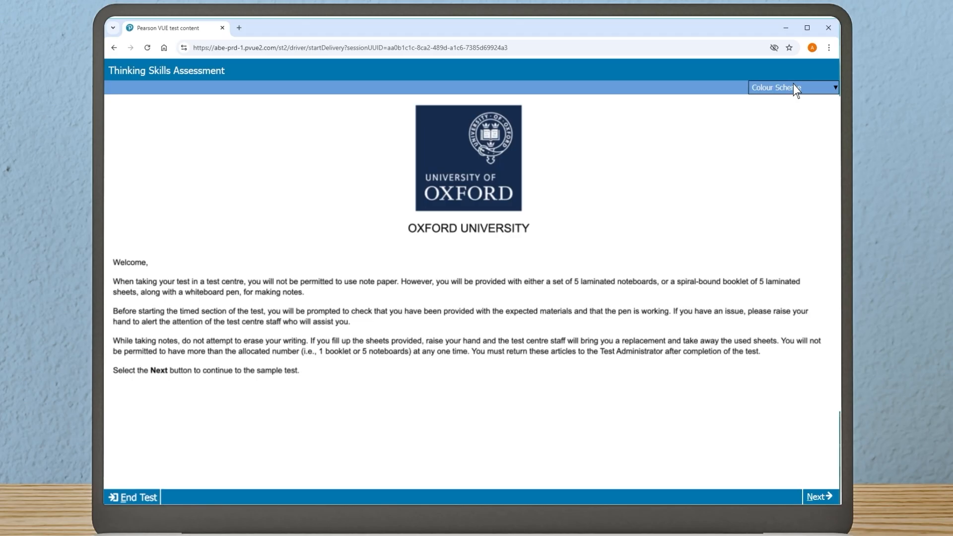
pyautogui.click(793, 88)
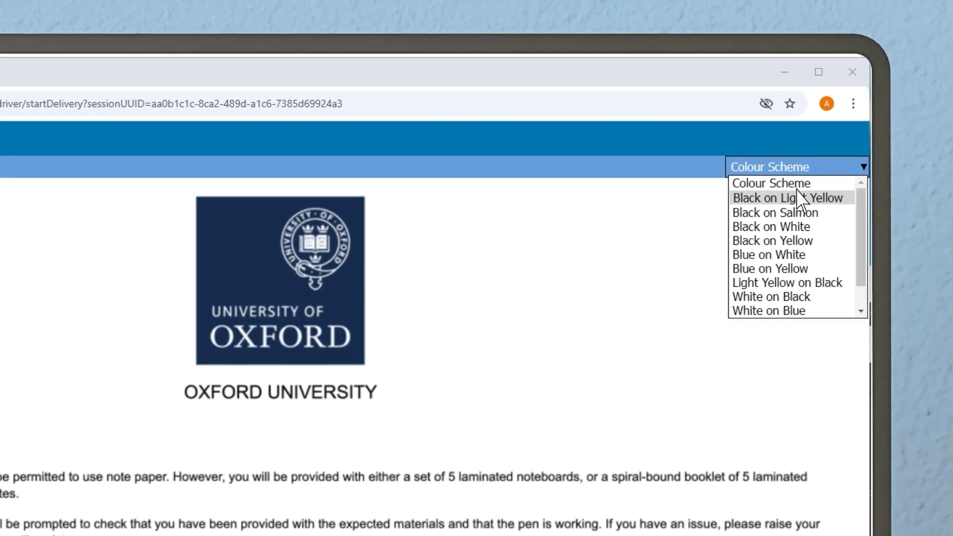
pyautogui.click(773, 240)
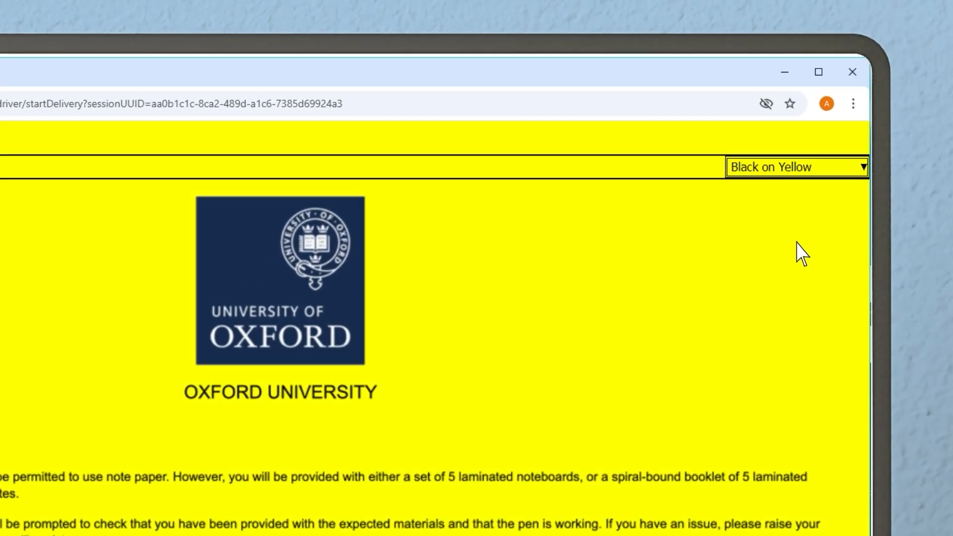
pyautogui.moveTo(802, 173)
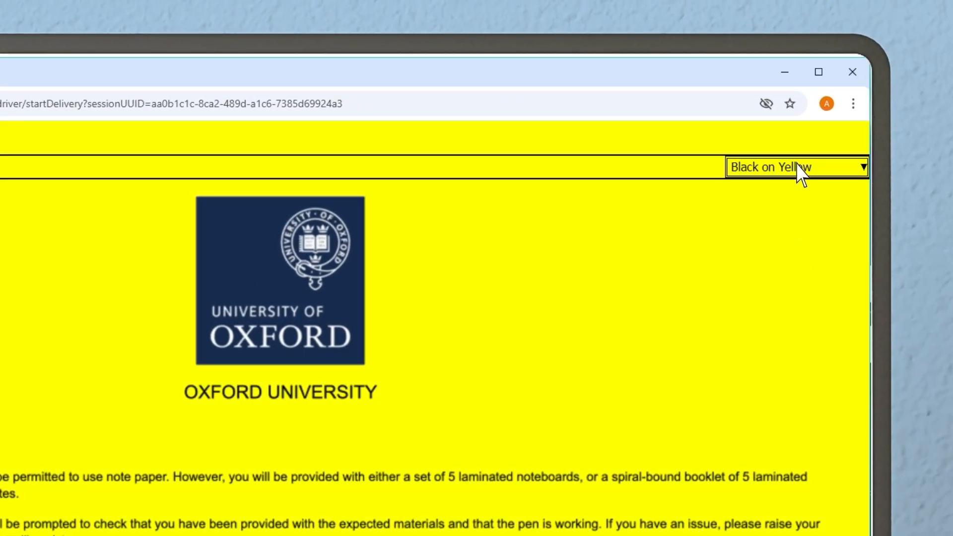
pyautogui.click(797, 166)
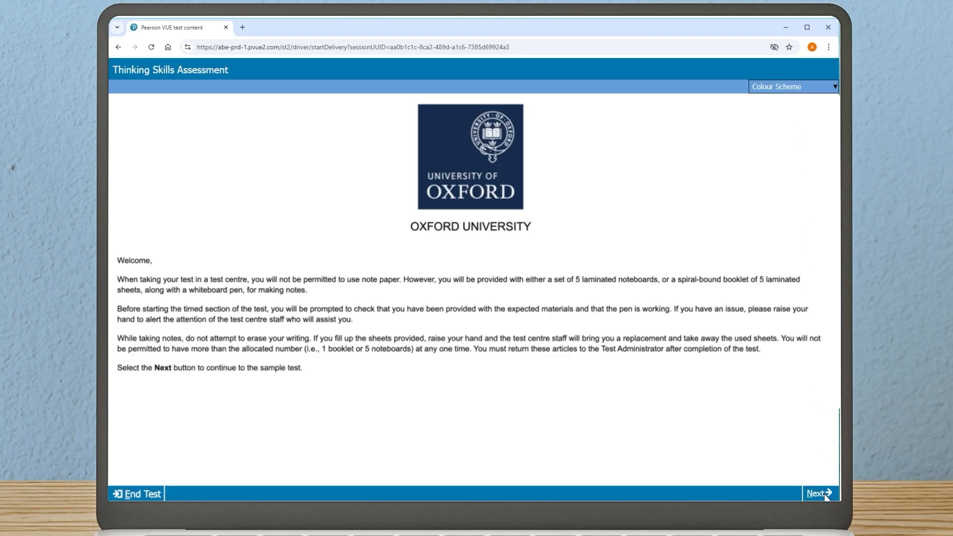
# Confirm readiness to begin, dismiss the Unseen Content warning and read through the conspiracy-theory question's options.
pyautogui.click(817, 493)
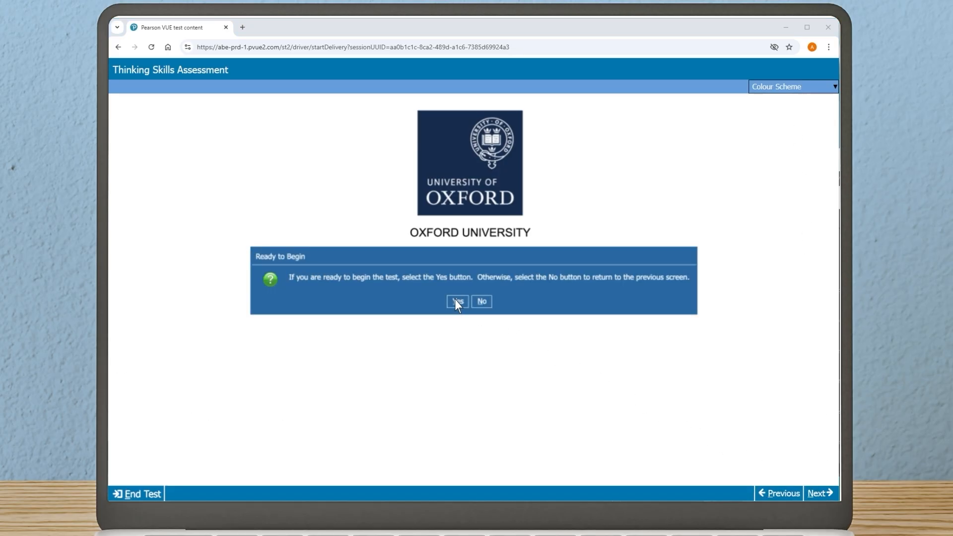
pyautogui.click(457, 302)
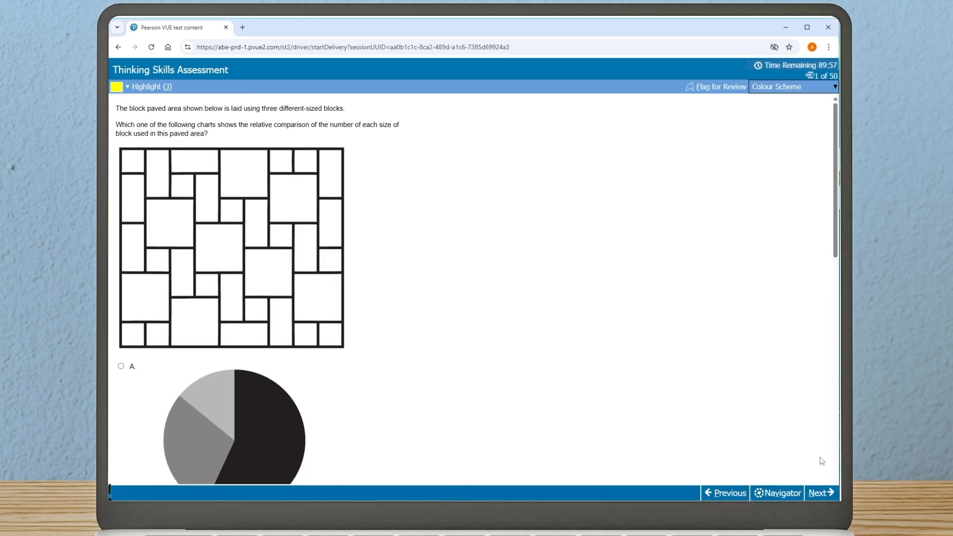
pyautogui.moveTo(819, 493)
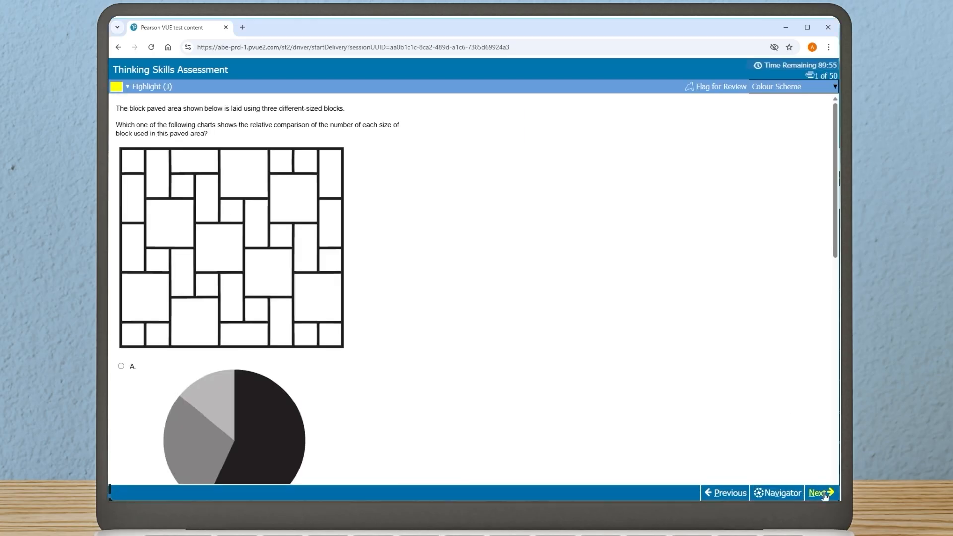
pyautogui.click(819, 492)
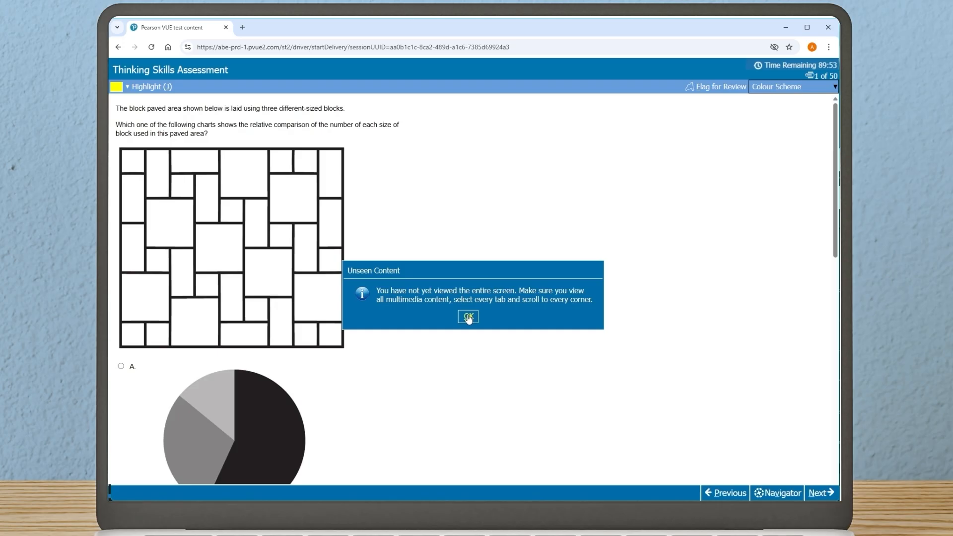
pyautogui.click(468, 318)
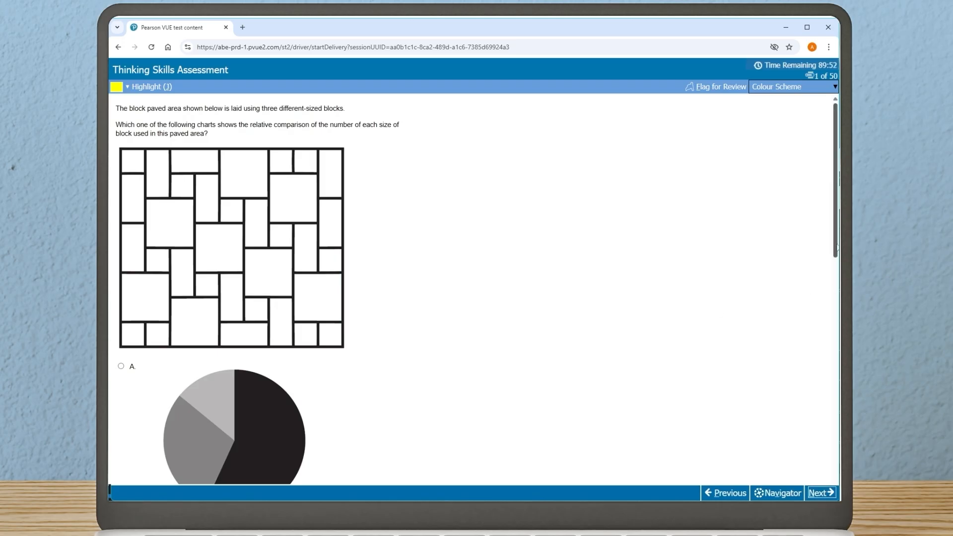
pyautogui.scroll(-3)
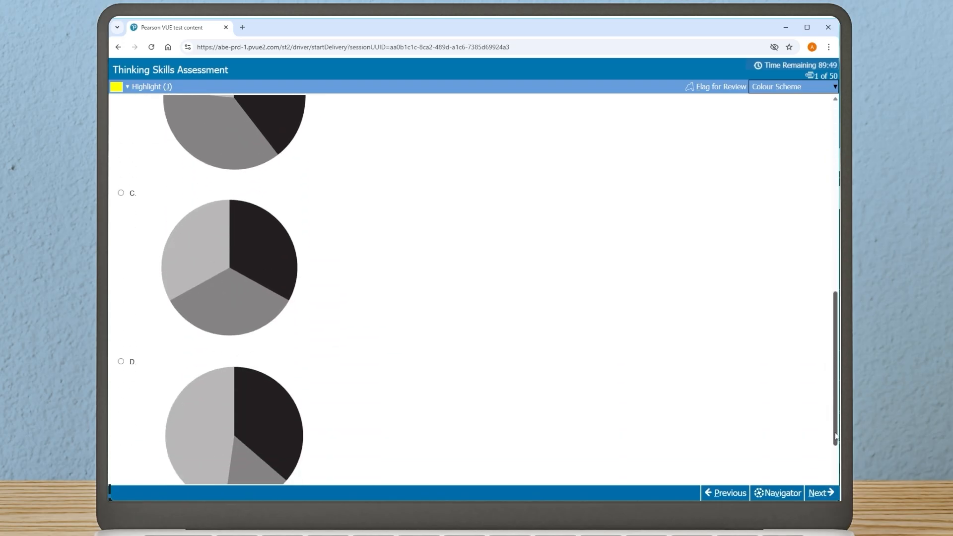
pyautogui.scroll(-3)
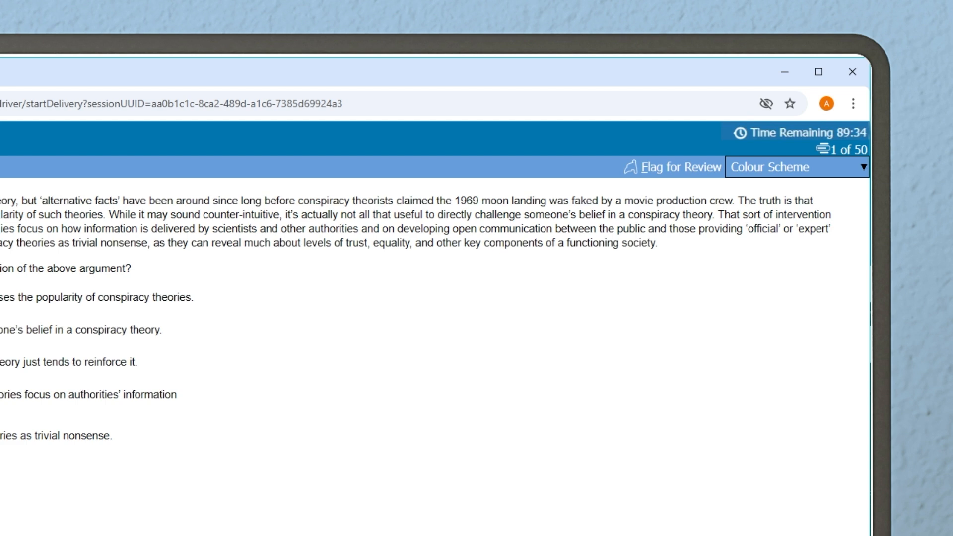
pyautogui.click(670, 166)
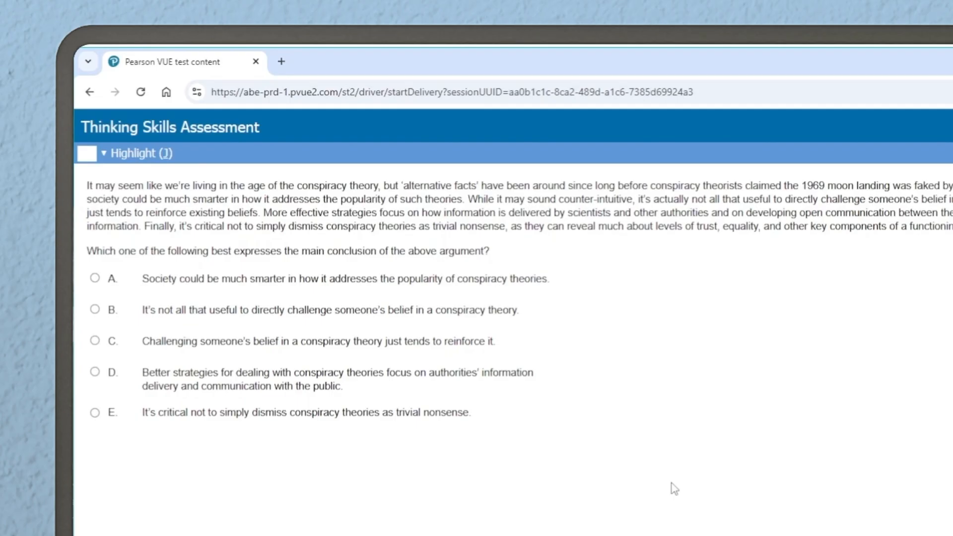
# Filter the Item Review Screen by Incomplete then Flagged, and review the flagged questions.
pyautogui.click(816, 493)
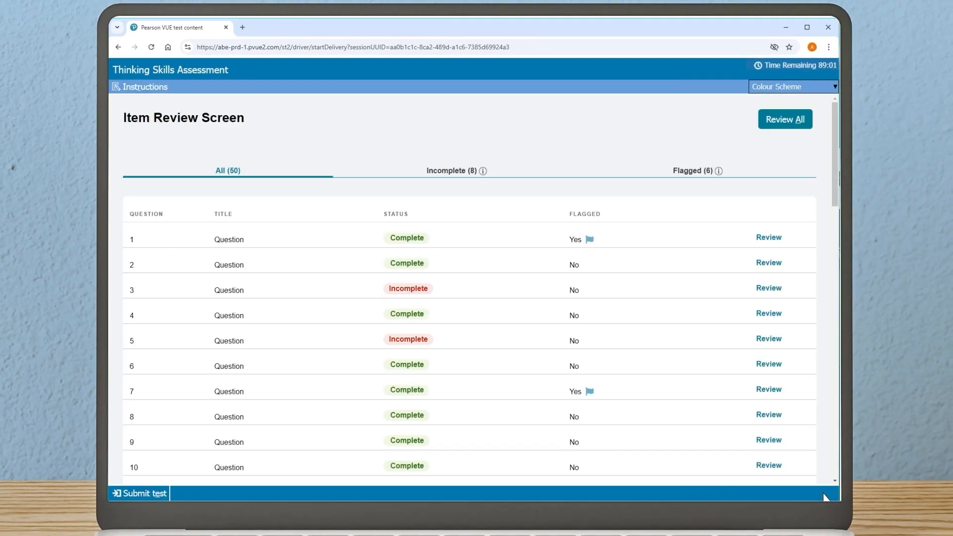
pyautogui.moveTo(763, 464)
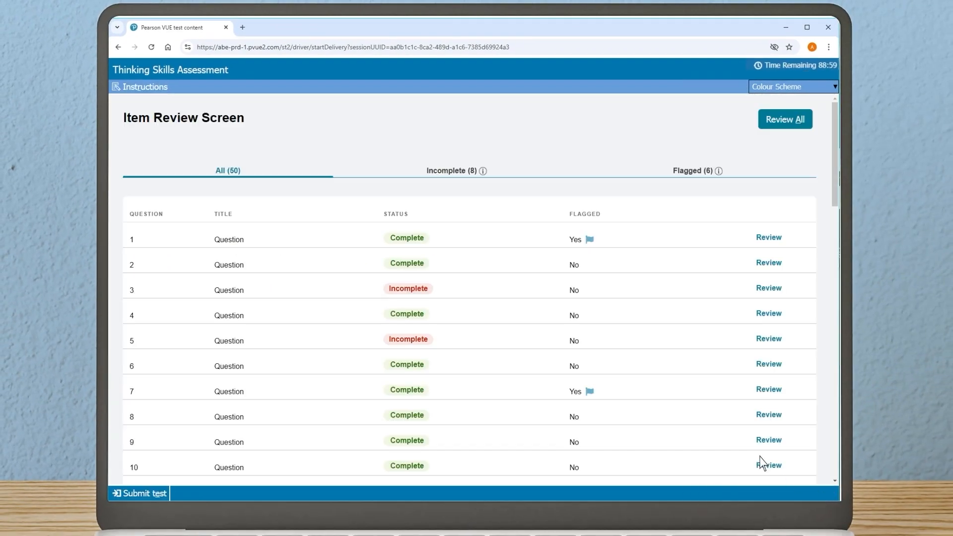
pyautogui.moveTo(466, 291)
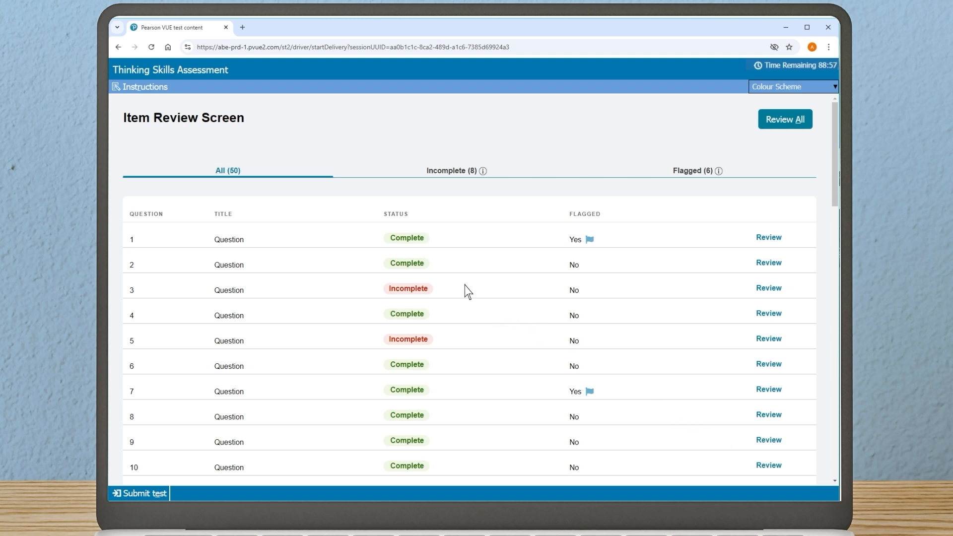
pyautogui.moveTo(230, 185)
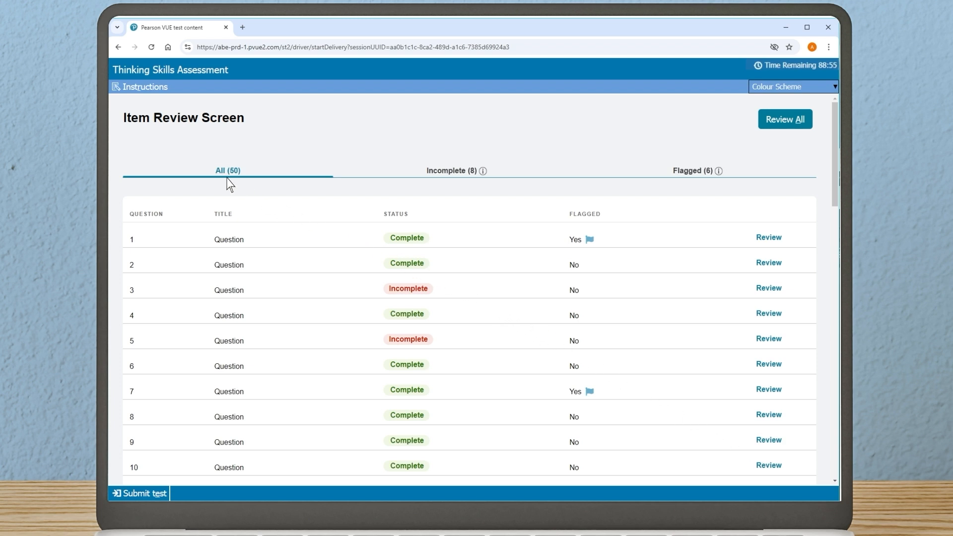
pyautogui.moveTo(296, 181)
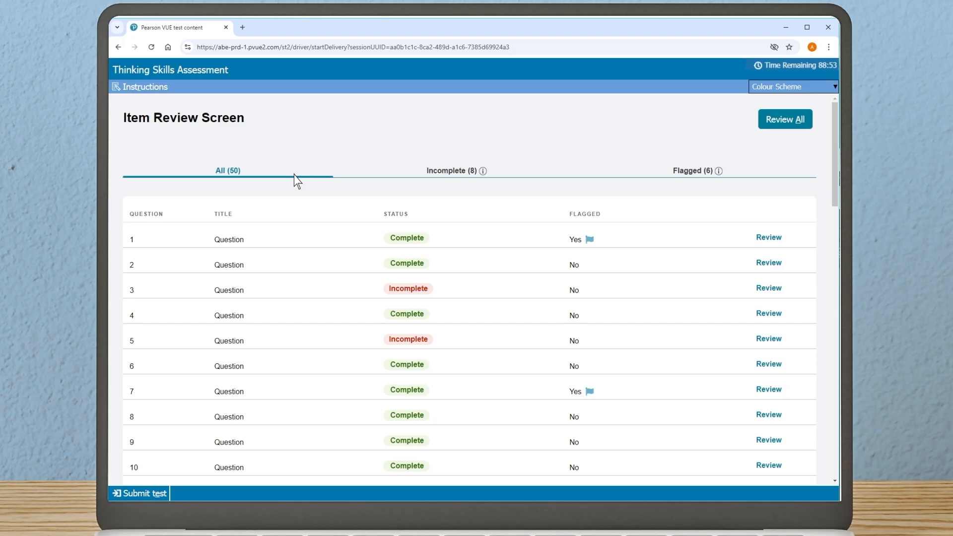
pyautogui.moveTo(463, 175)
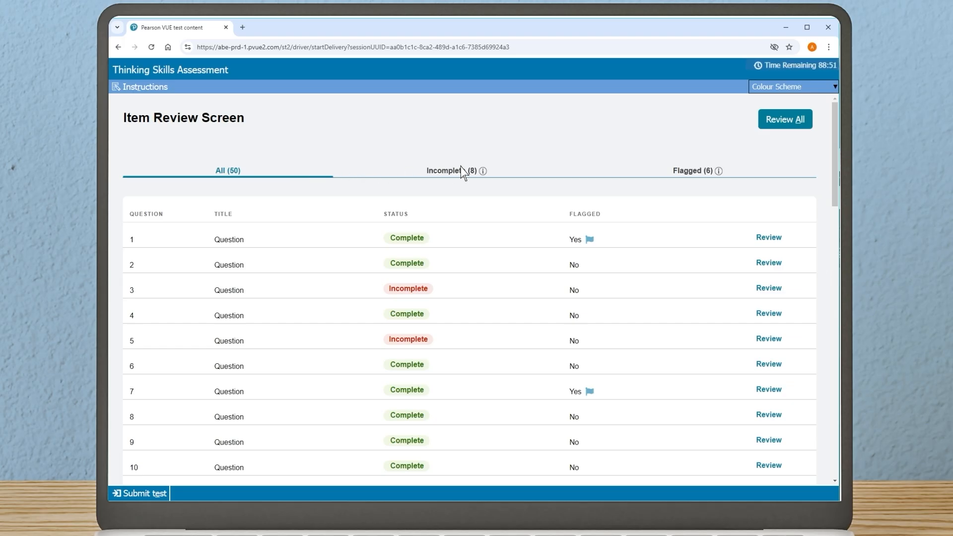
pyautogui.click(452, 170)
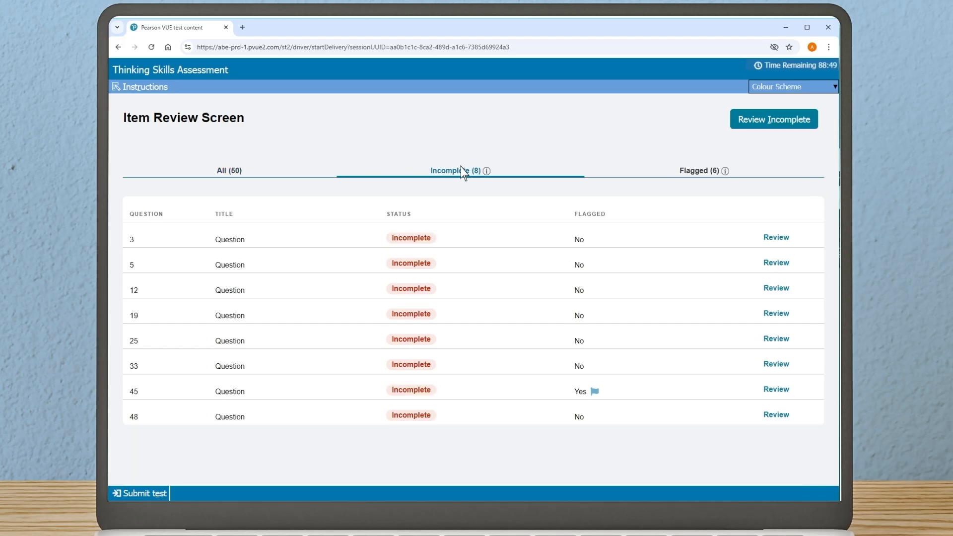
pyautogui.moveTo(649, 185)
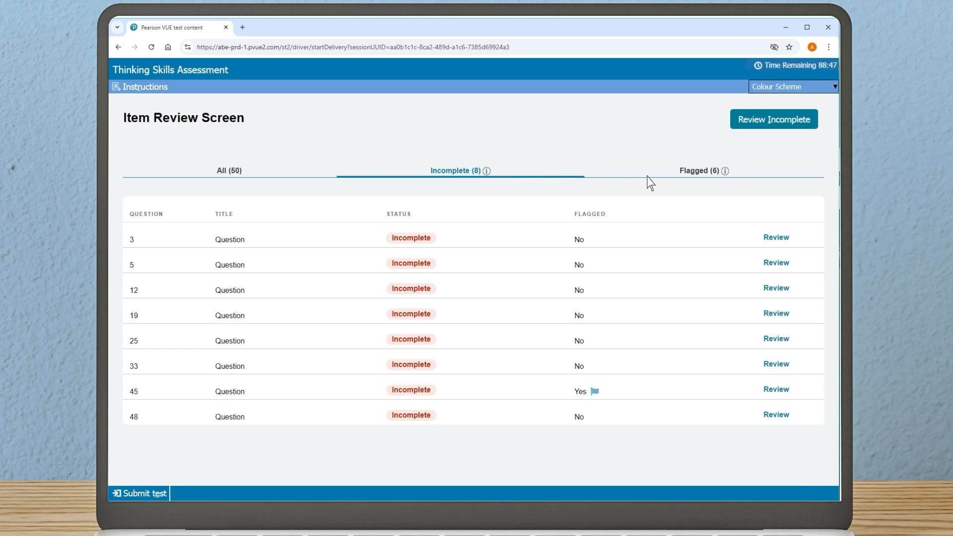
pyautogui.moveTo(705, 177)
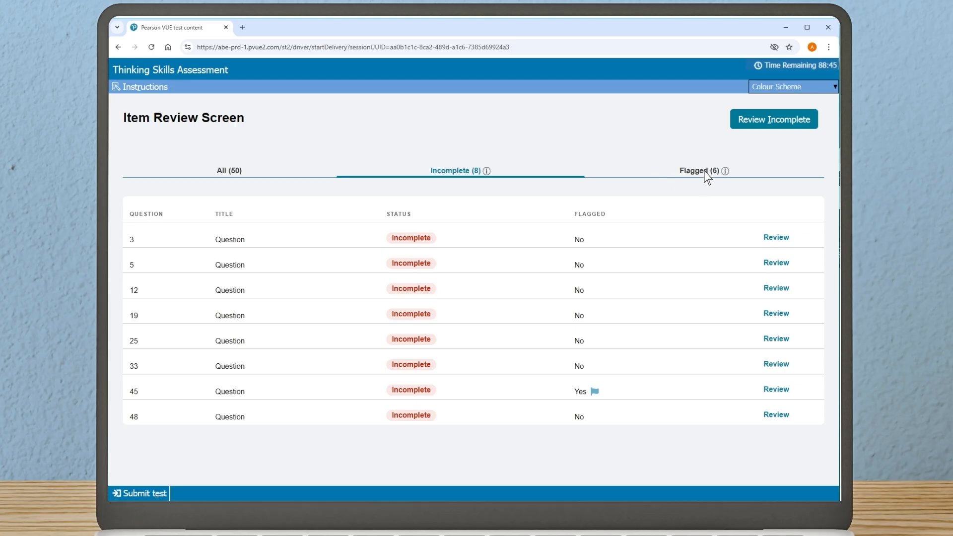
pyautogui.click(703, 171)
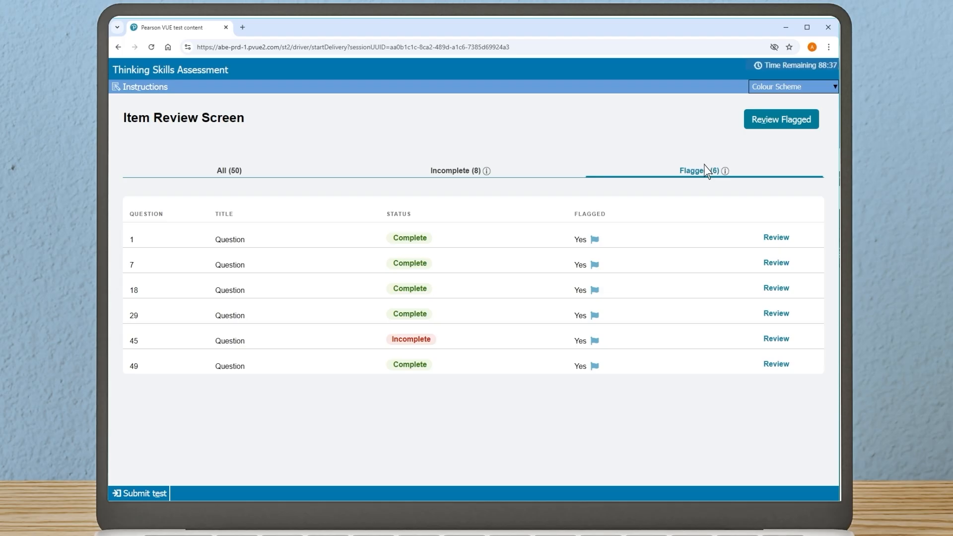
pyautogui.click(776, 237)
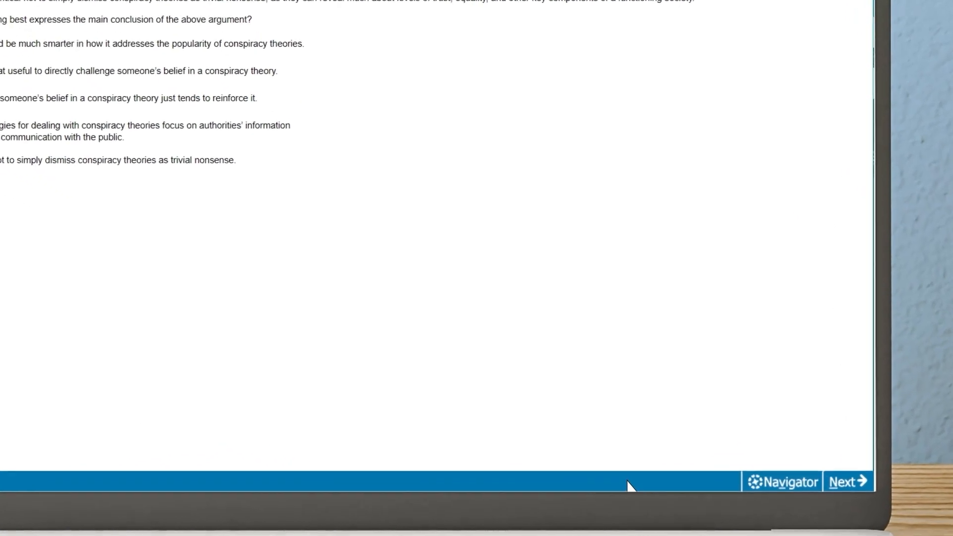
# View every question's status in the Navigator, then close it.
pyautogui.click(782, 482)
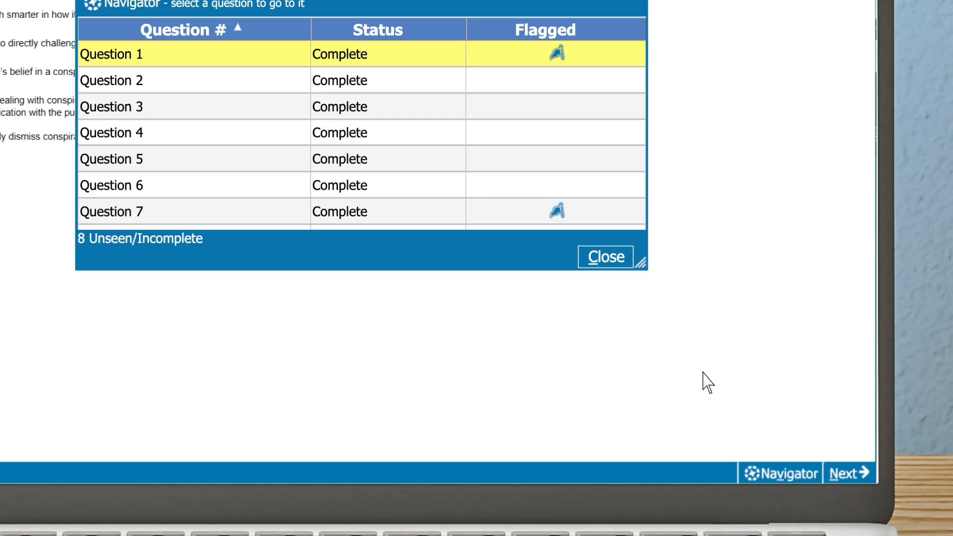
pyautogui.click(605, 256)
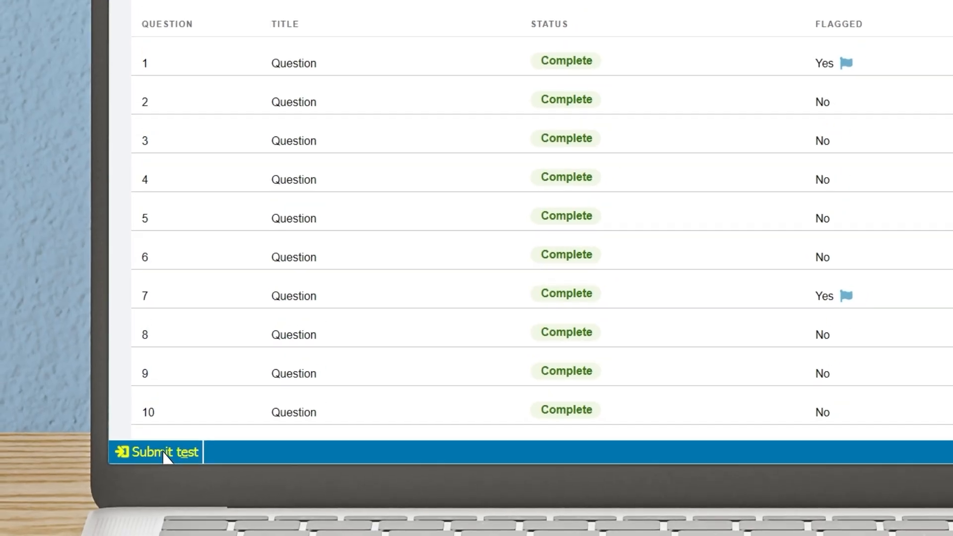
# Submit the test, confirming twice despite six incomplete questions.
pyautogui.click(160, 452)
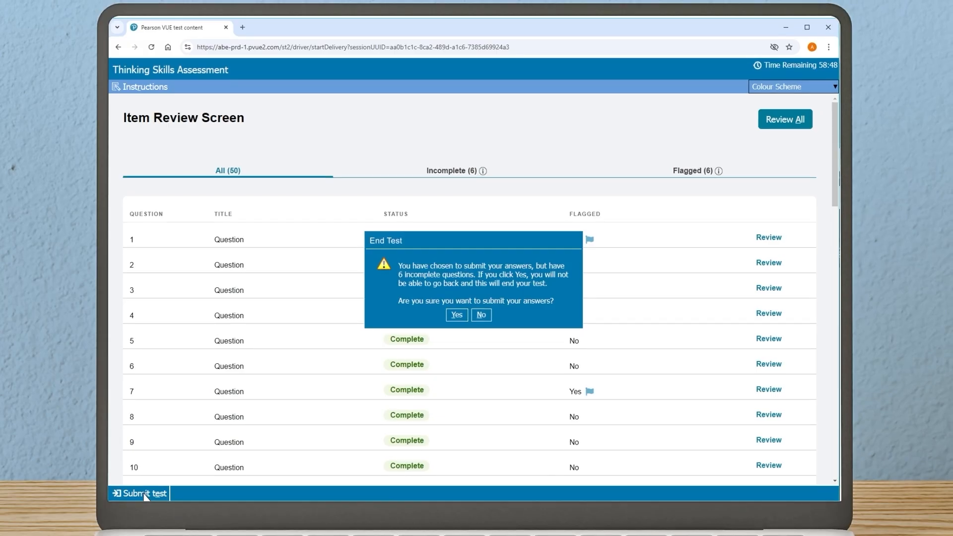
pyautogui.moveTo(167, 489)
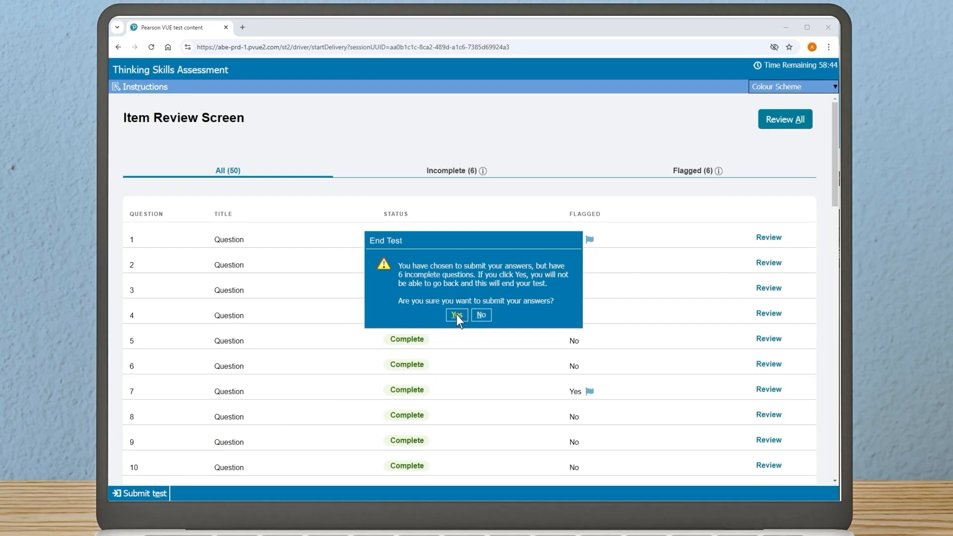
pyautogui.click(456, 315)
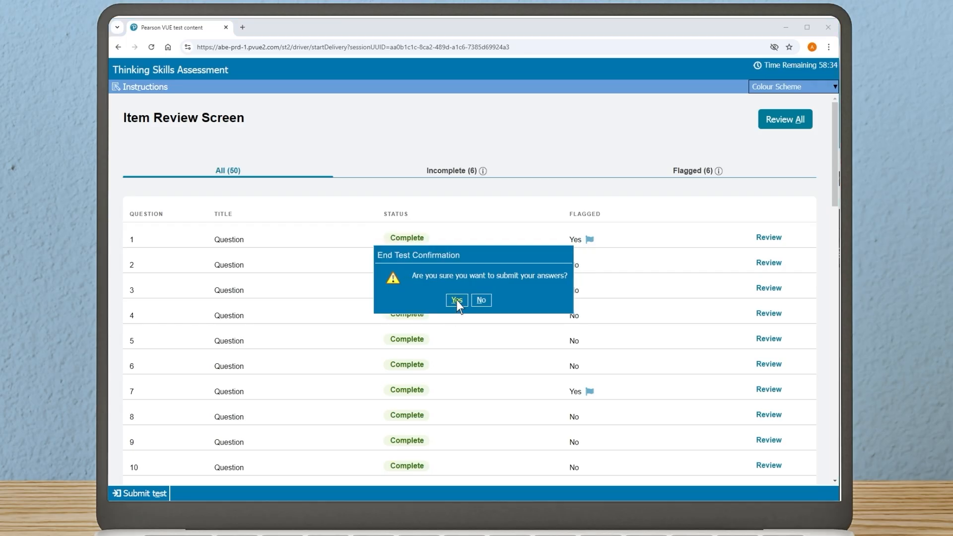
pyautogui.click(456, 300)
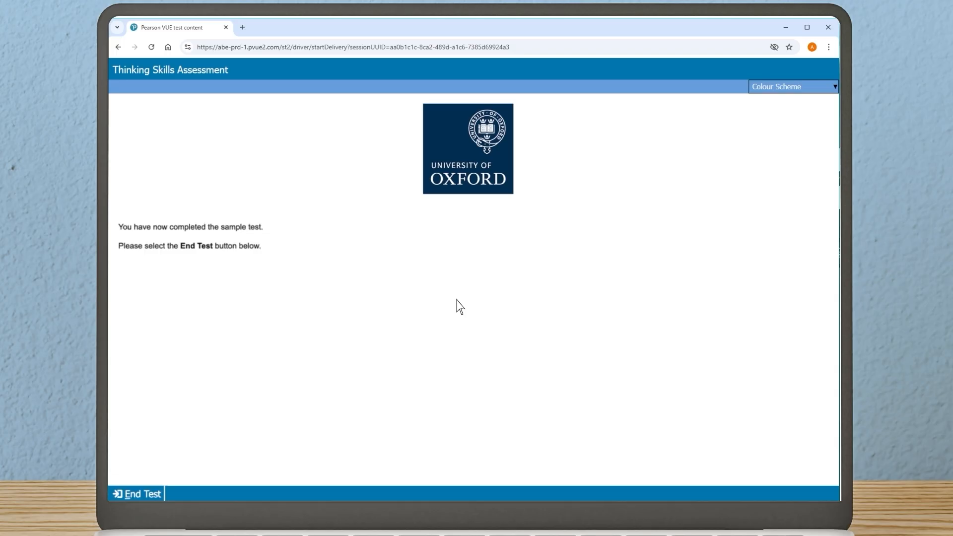
pyautogui.moveTo(141, 497)
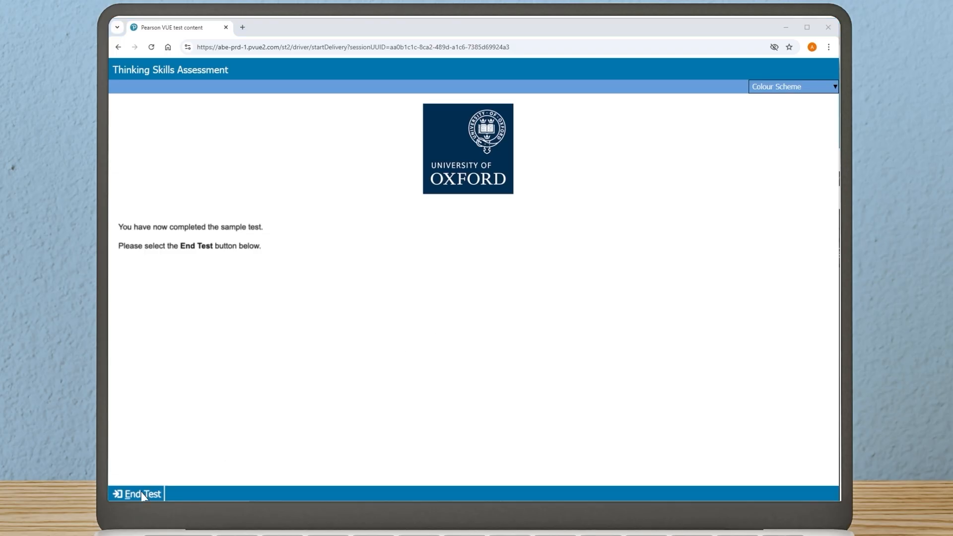
# End the completed sample test session from the completion page.
pyautogui.click(137, 494)
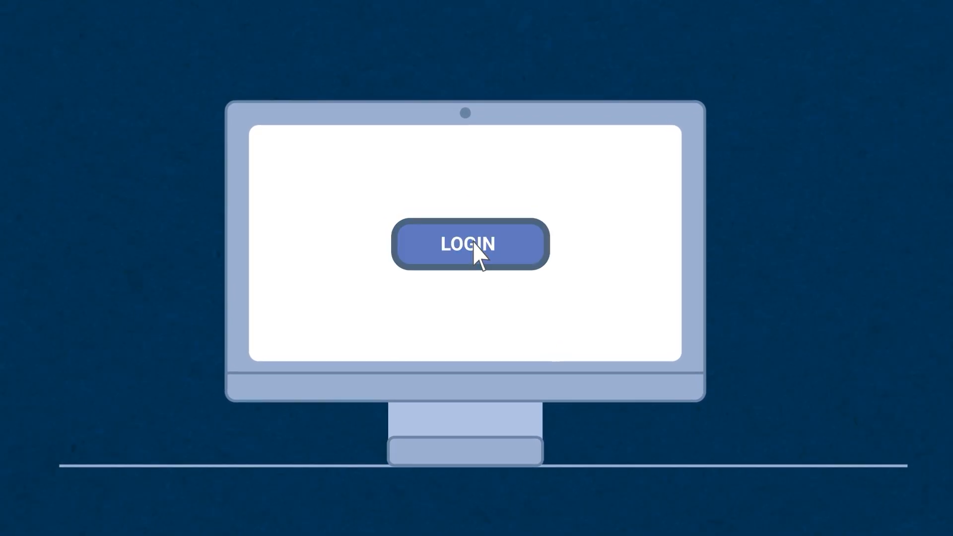
# Log in, agree to the NDA, play the intro video, skip the tutorial and start the test.
pyautogui.click(469, 245)
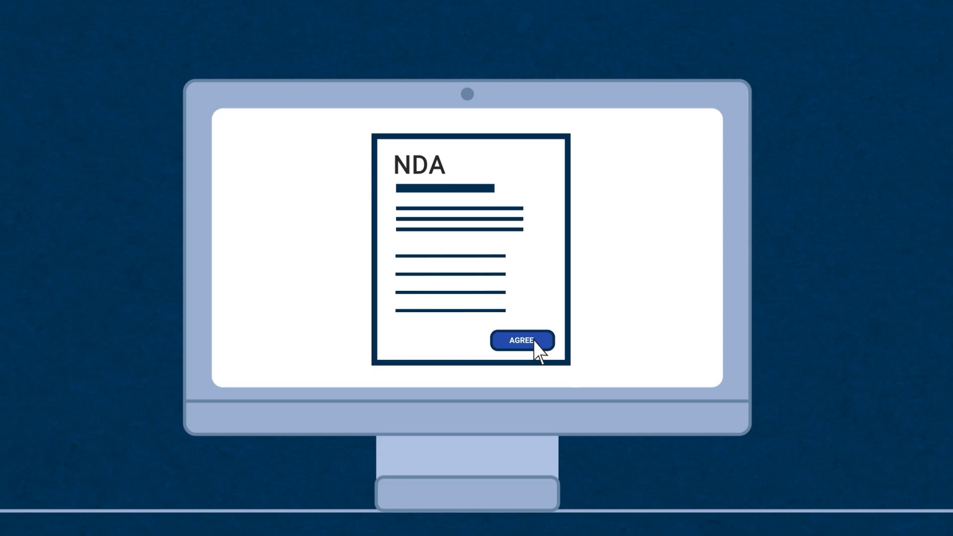
pyautogui.click(521, 339)
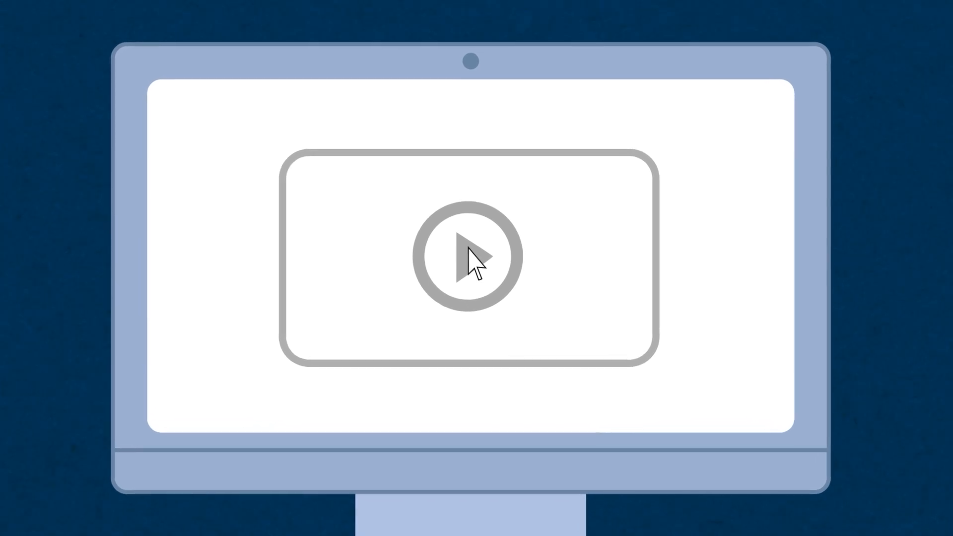
pyautogui.click(467, 255)
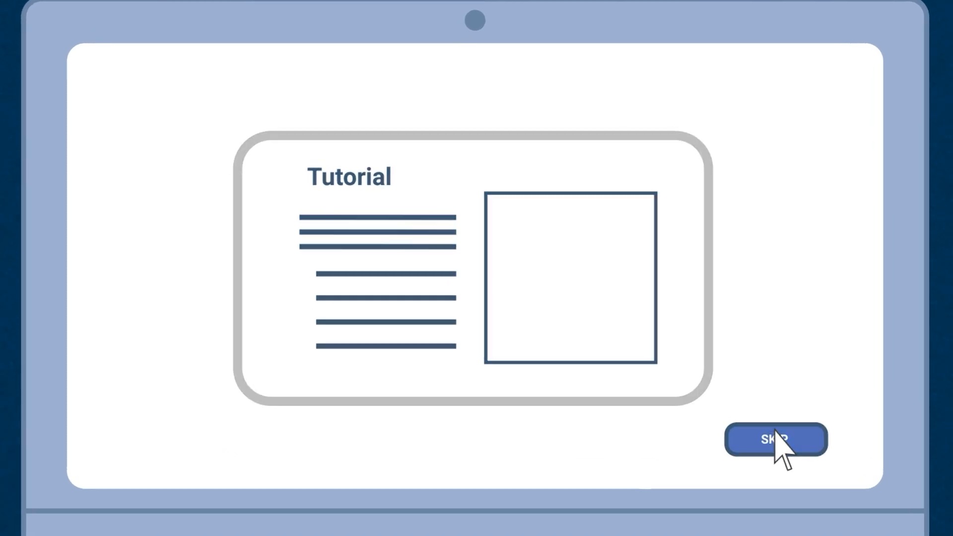
pyautogui.click(775, 439)
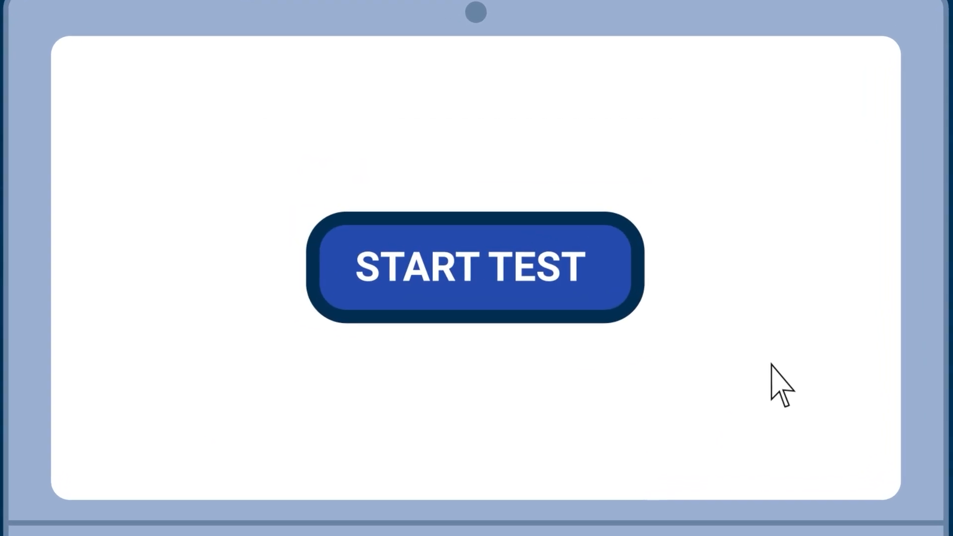
pyautogui.click(475, 266)
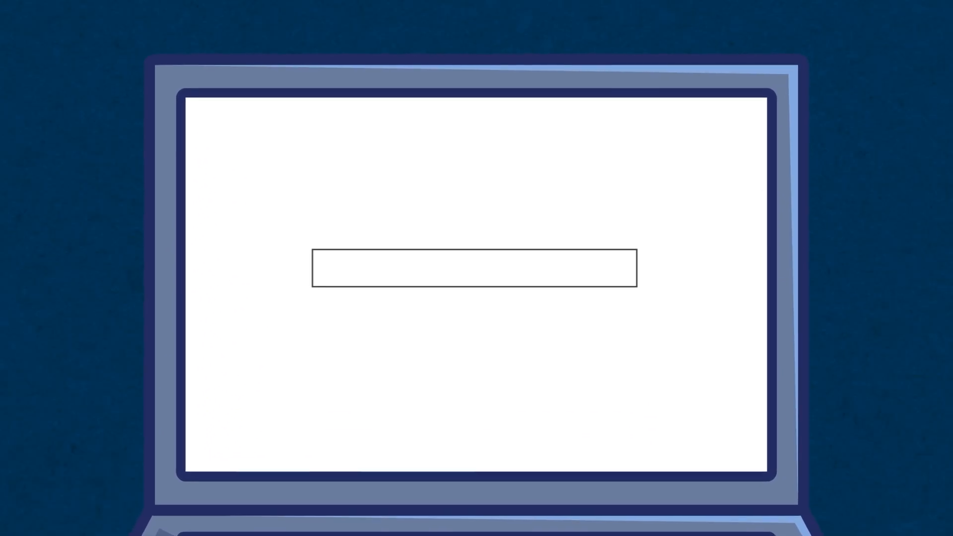
pyautogui.write('www')
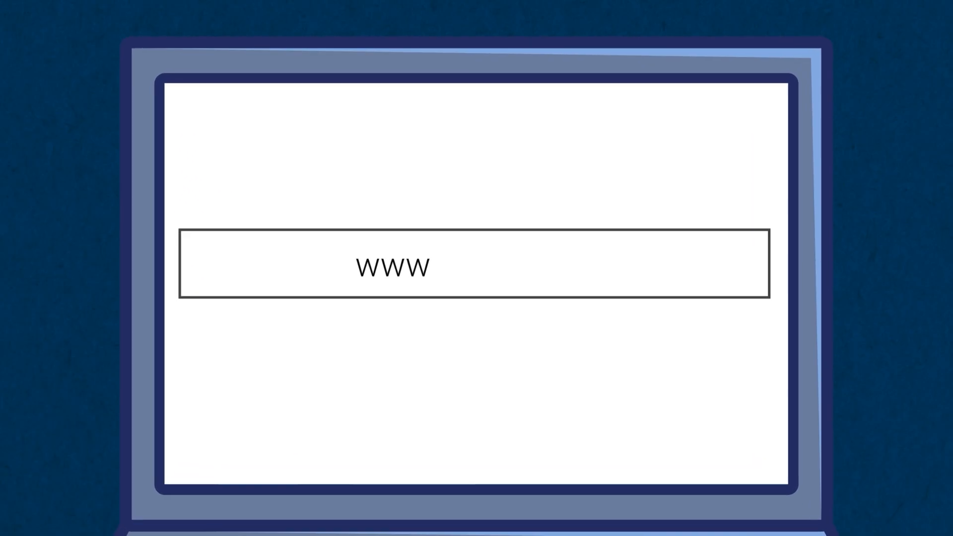
pyautogui.write('.ox.ac.uk/t')
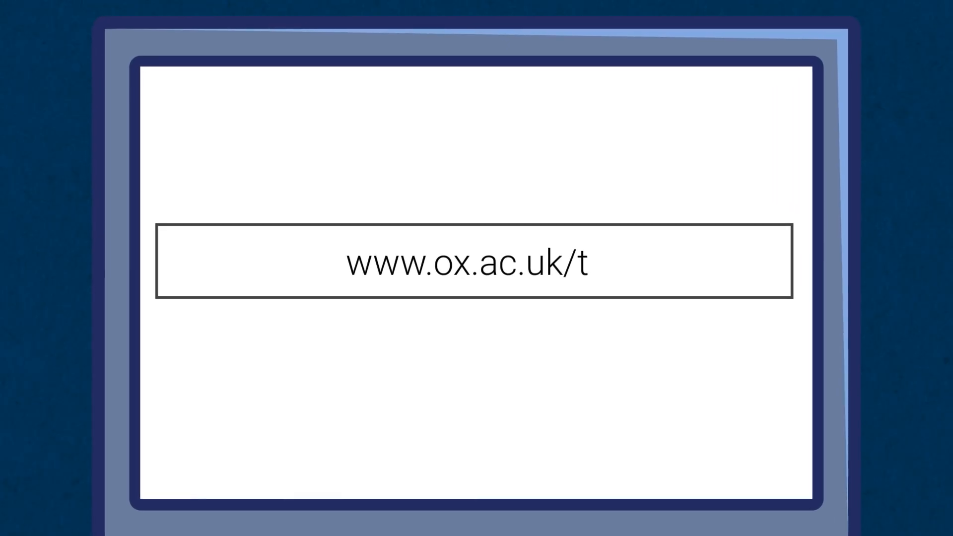